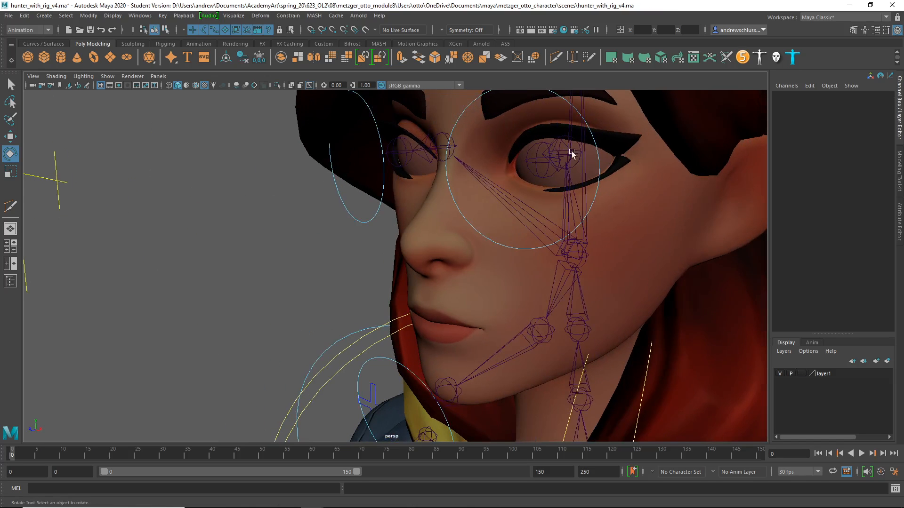
- Select the FKEye_L control circle around the character's left eye in the viewport
{"action": "left_click", "coordinate": [571, 154]}
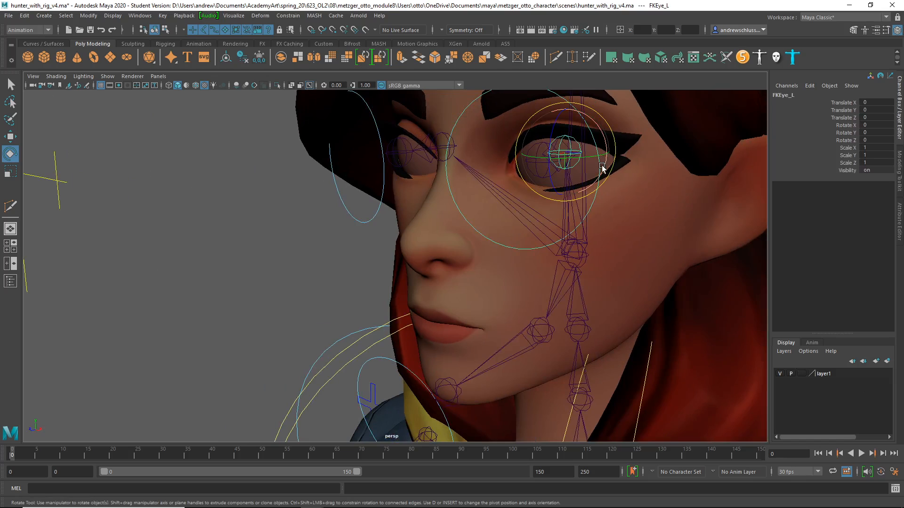